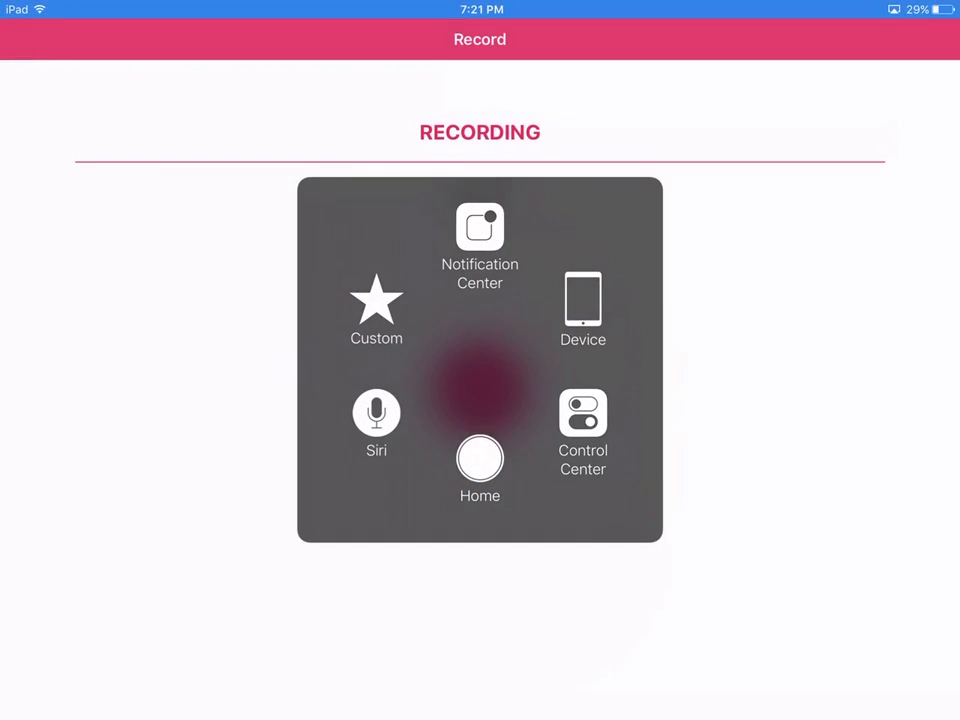
# Return to the Home Screen and launch Dropbox from the Fun and music folder.
pyautogui.click(480, 456)
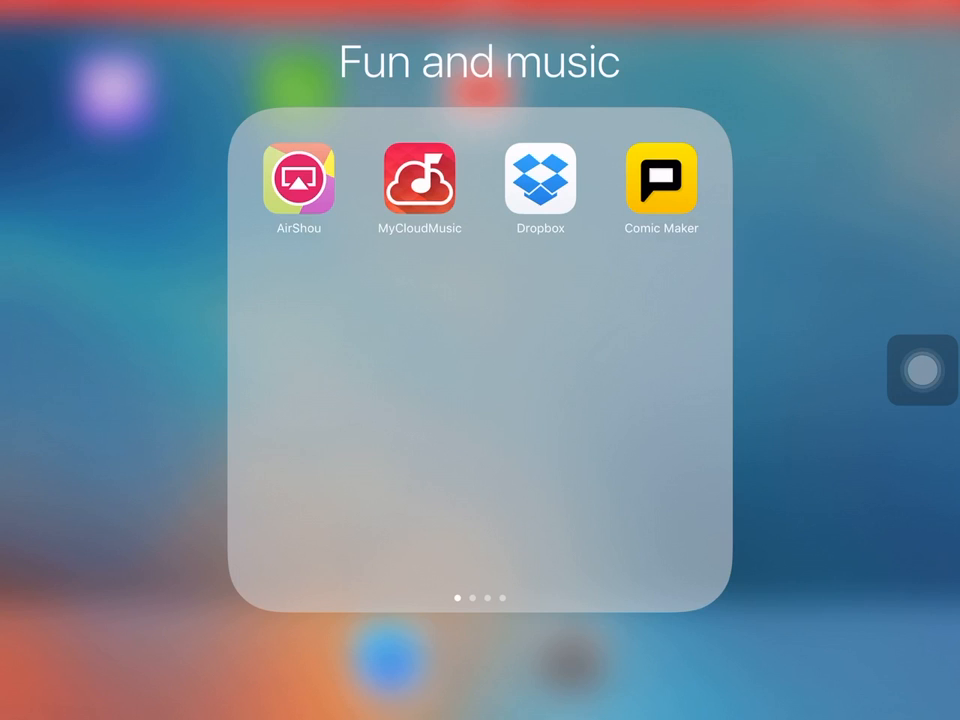
pyautogui.click(540, 180)
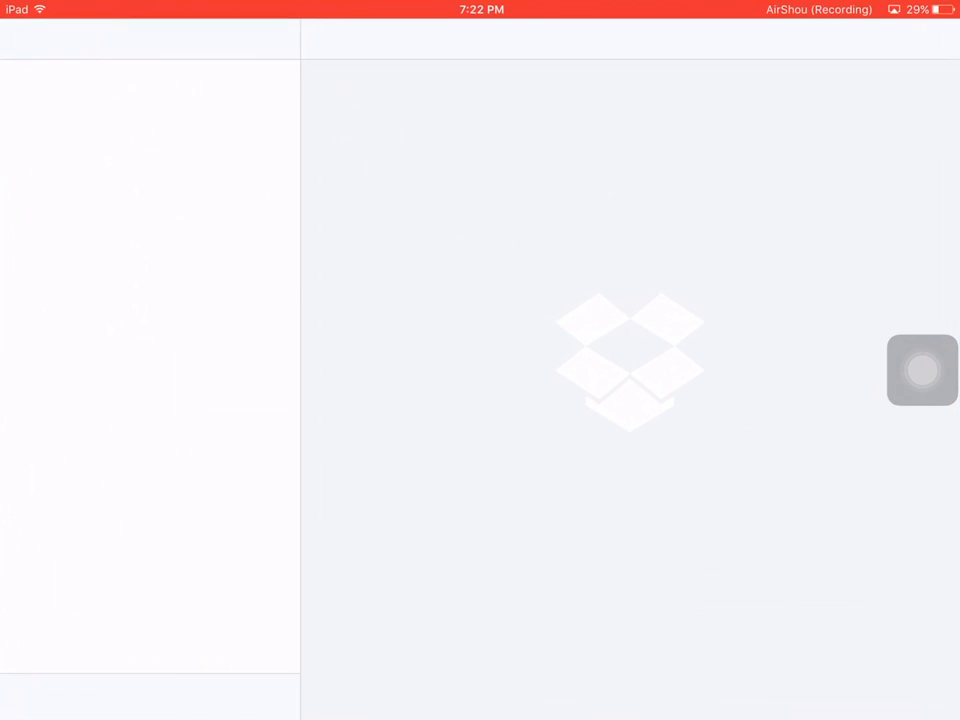
# Search Google in Safari for 'besabriyaan mp3 download'.
pyautogui.click(921, 370)
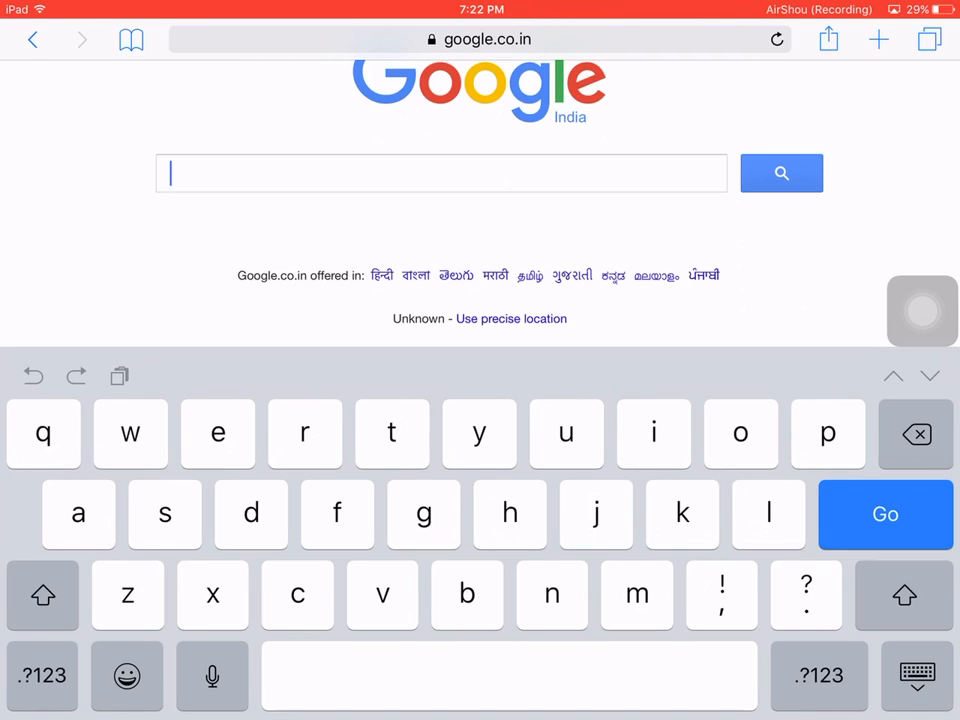
pyautogui.write('besabriyaan mp3')
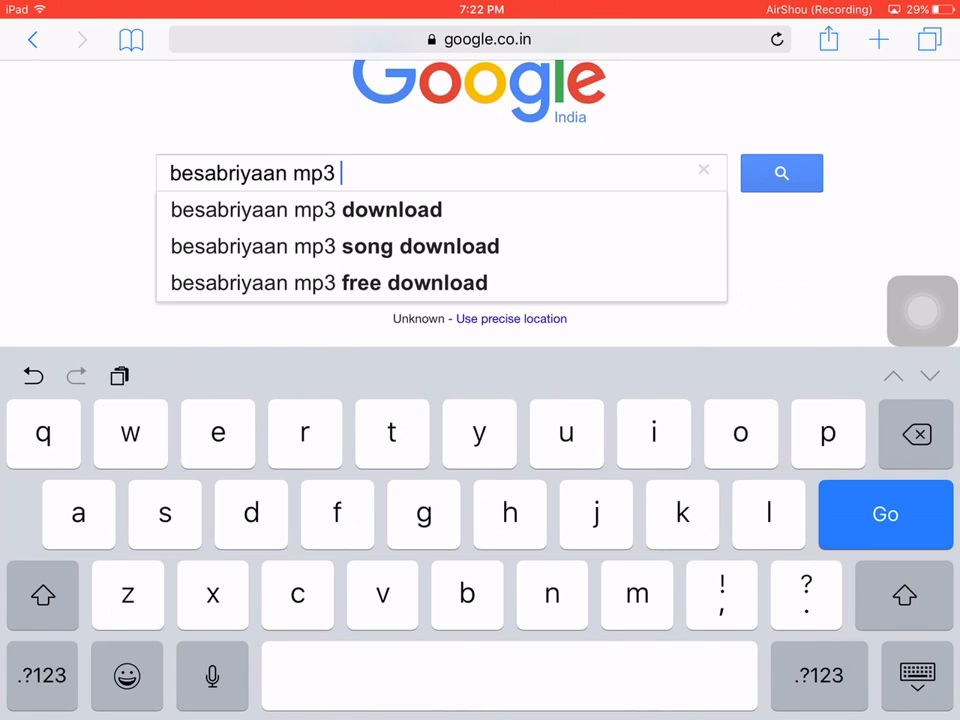
pyautogui.write('download')
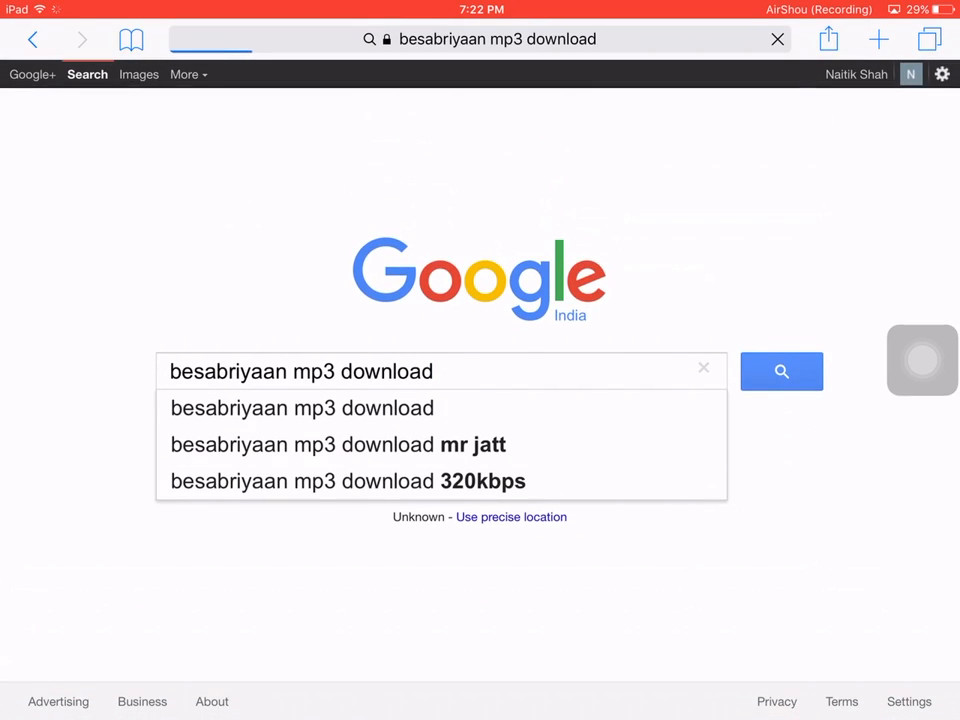
# Open the Mr-Jatt Besabriyaan result and scroll to its 'Get This Song' download links.
pyautogui.click(781, 371)
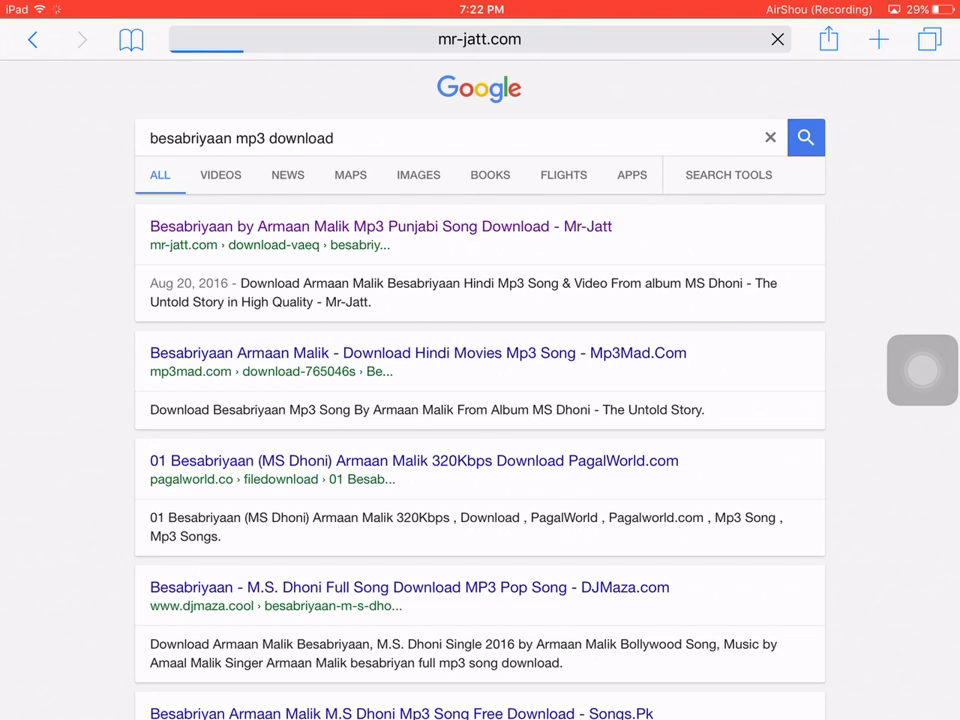
pyautogui.click(379, 226)
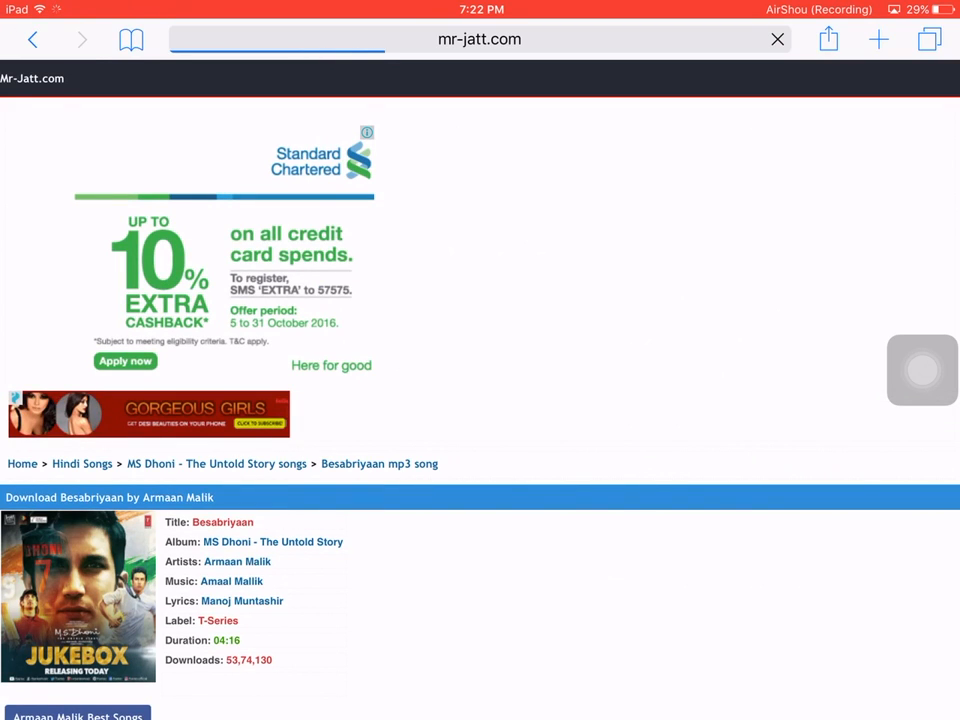
pyautogui.scroll(-3)
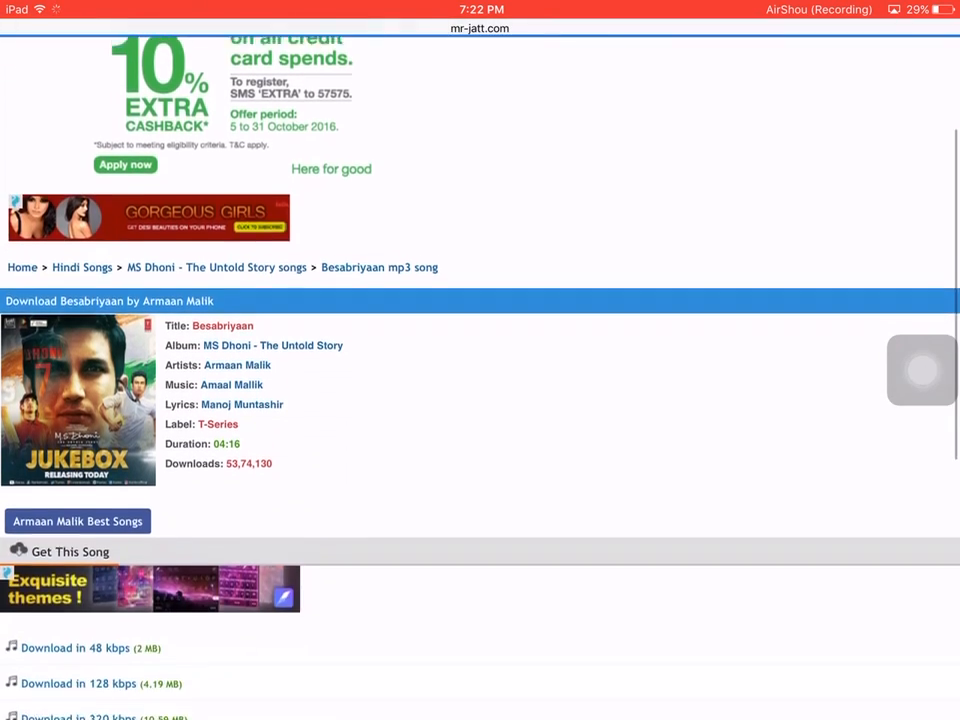
pyautogui.scroll(-3)
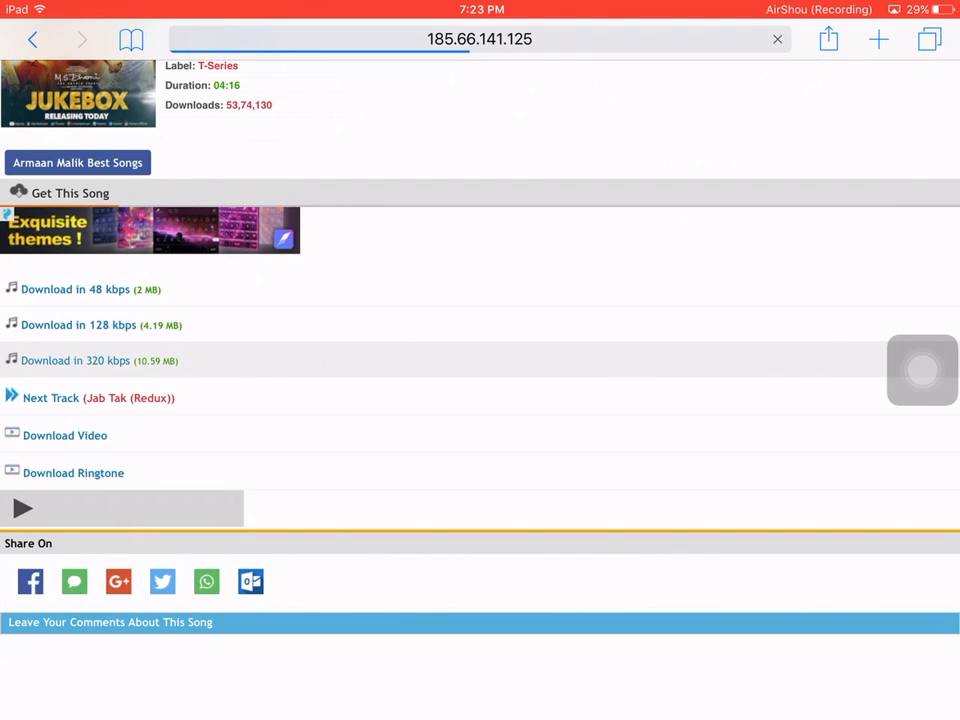
# Download the 320 kbps Besabriyaan mp3 and send it to Dropbox via the Share sheet.
pyautogui.click(828, 39)
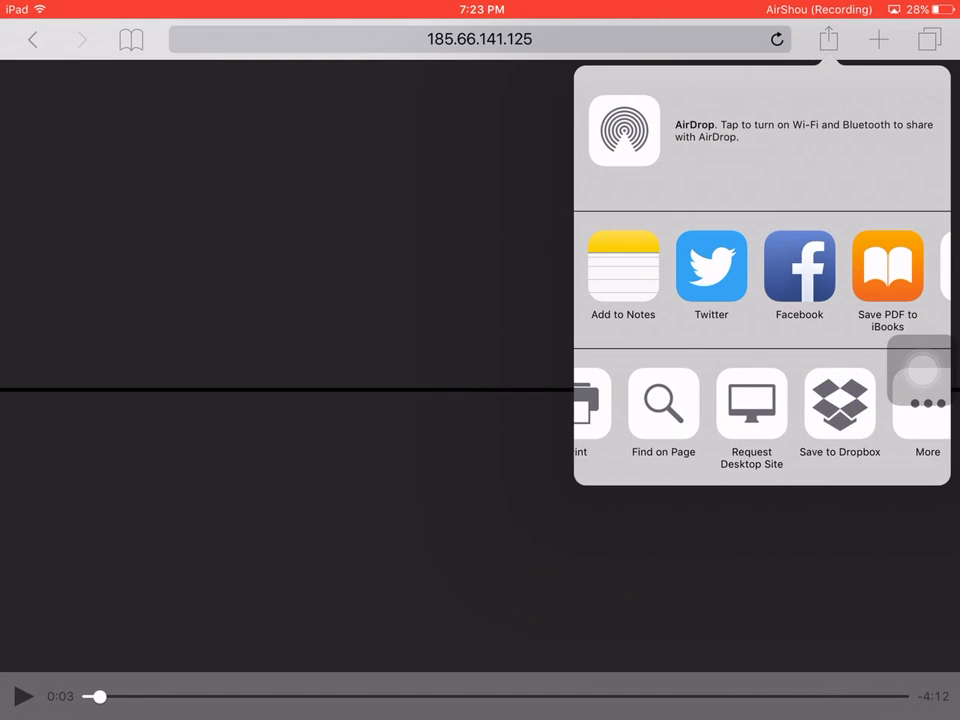
pyautogui.click(840, 405)
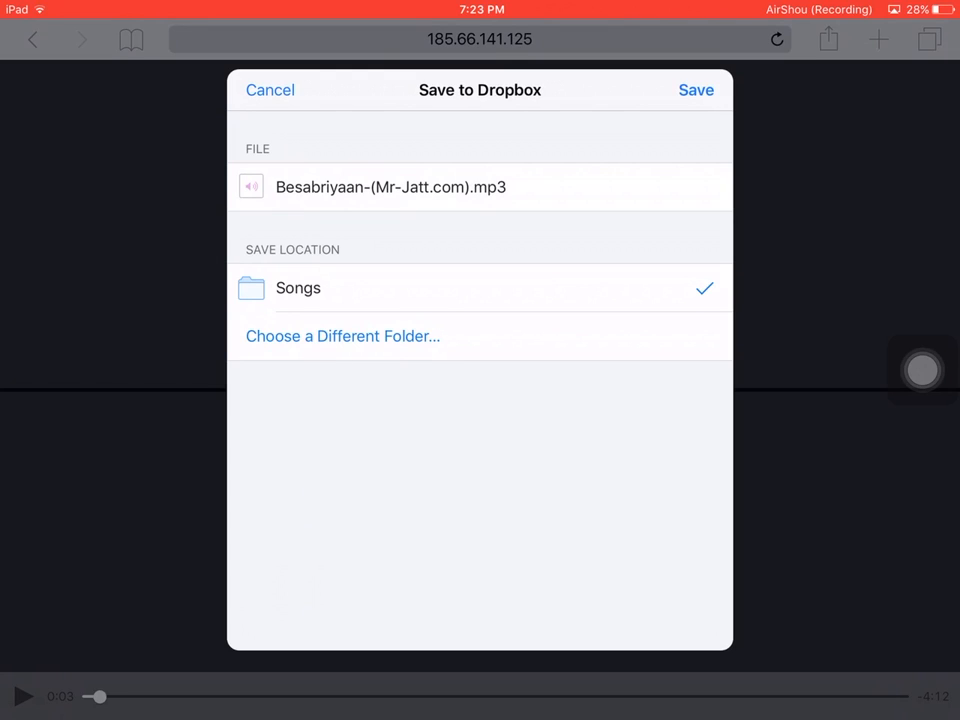
# Save Besabriyaan-(Mr-Jatt.com).mp3 into Songs, replacing the existing same-named file.
pyautogui.click(696, 90)
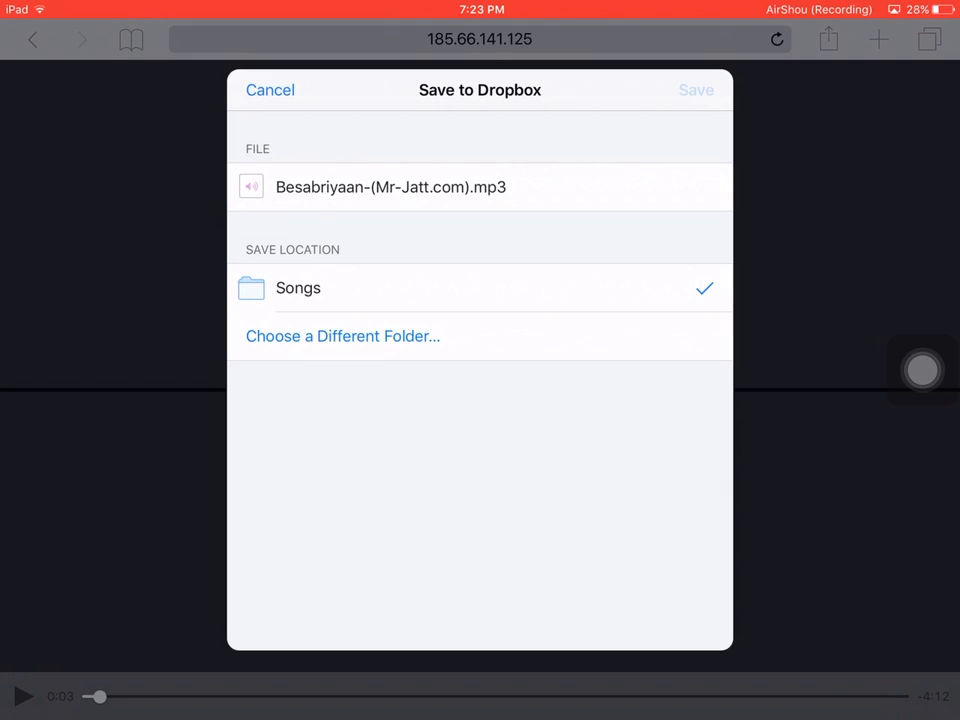
pyautogui.click(695, 90)
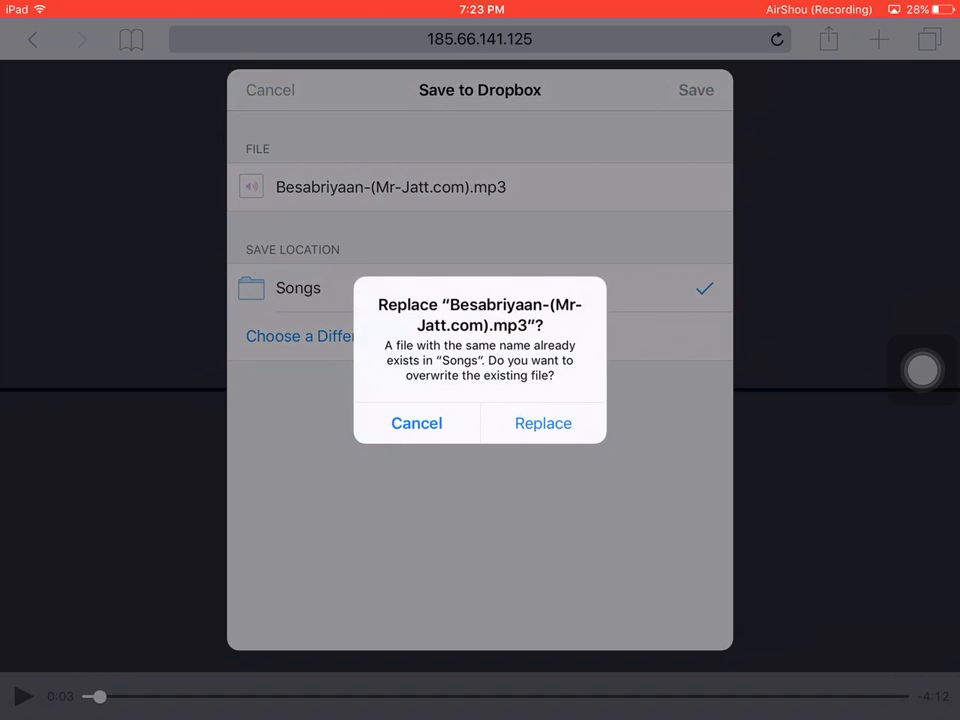
pyautogui.click(416, 423)
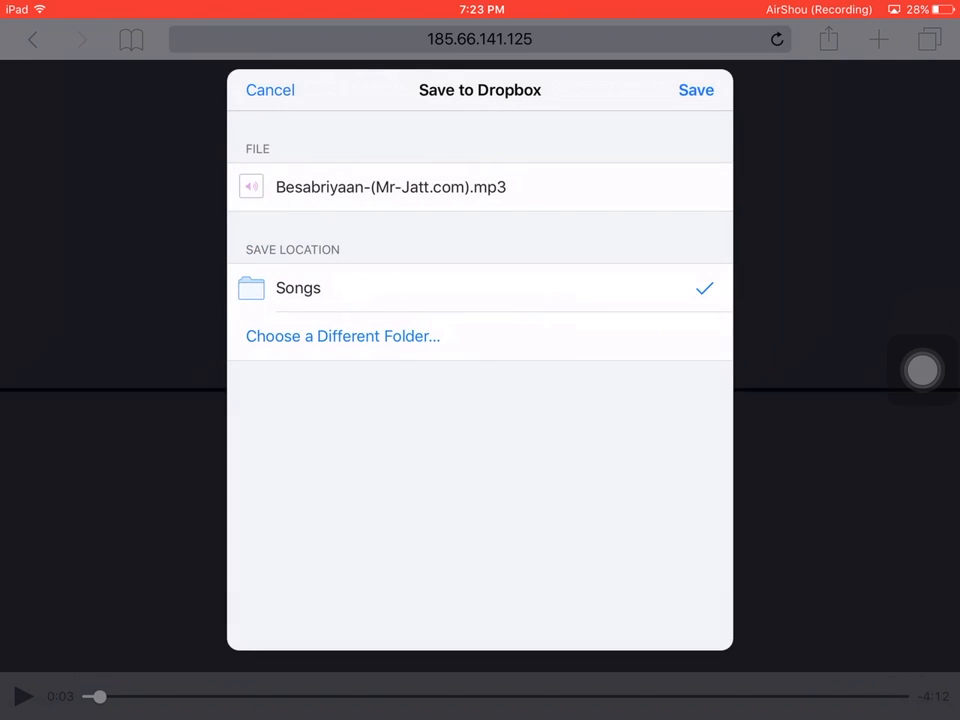